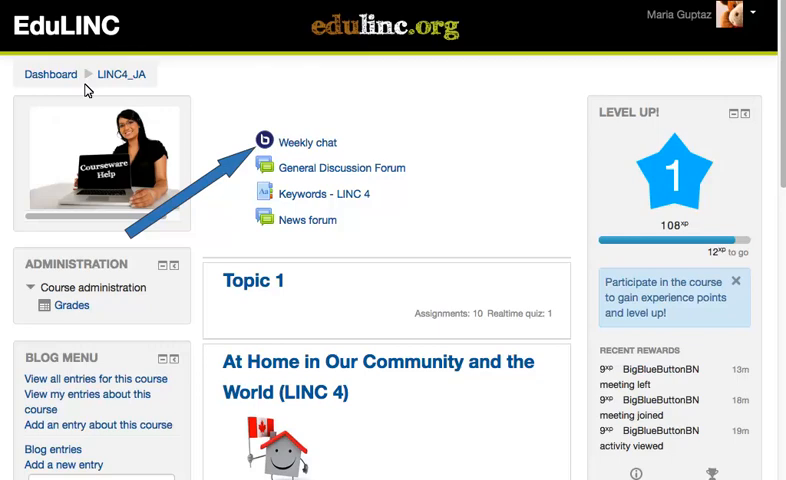
pyautogui.moveTo(256, 126)
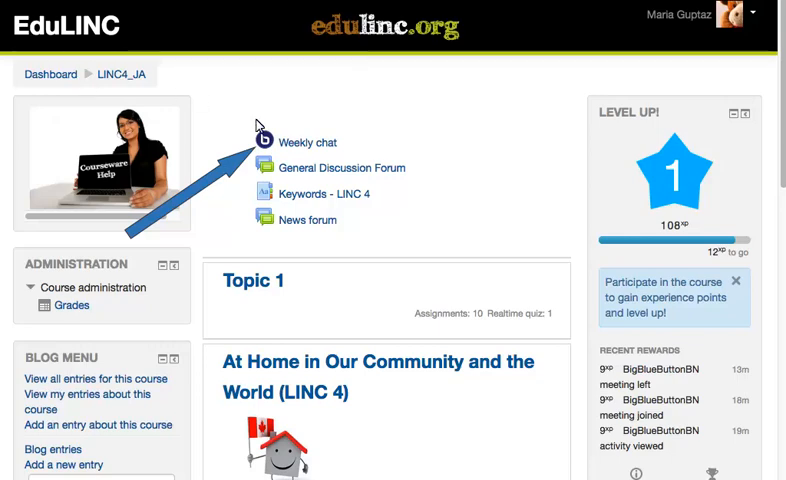
# - Join the Weekly chat conference session from the EduLINC course page
pyautogui.click(304, 140)
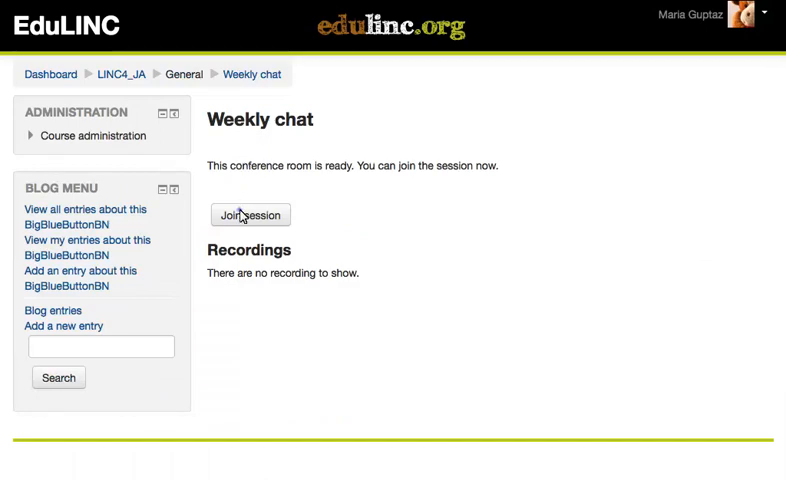
pyautogui.click(248, 216)
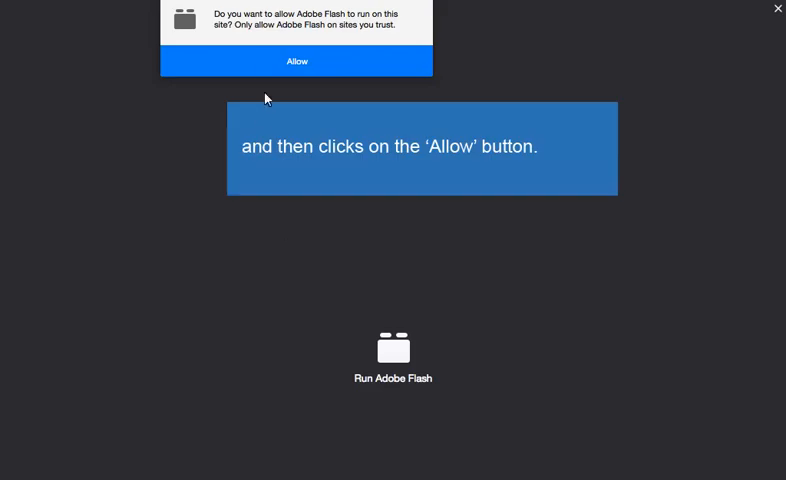
# - Allow Adobe Flash and join the Weekly chat audio in Listen Only mode
pyautogui.click(296, 60)
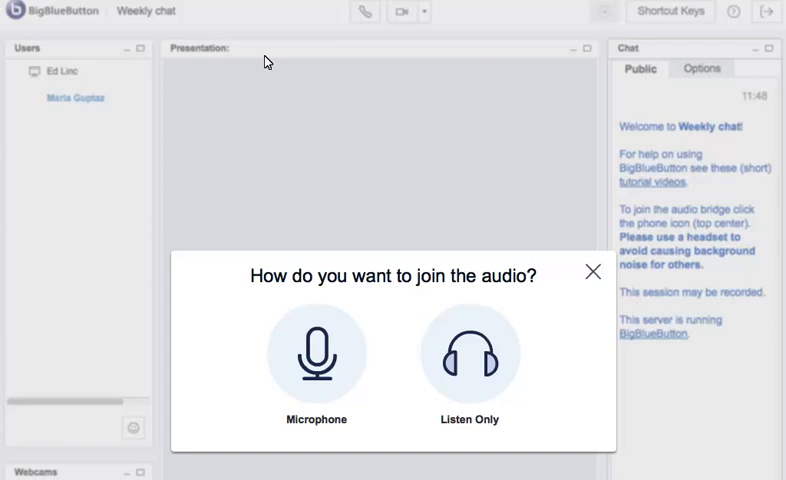
pyautogui.moveTo(472, 360)
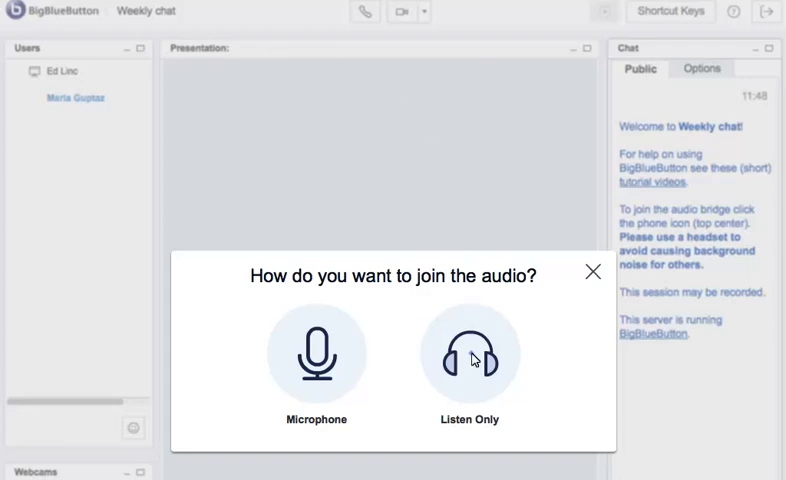
pyautogui.click(468, 352)
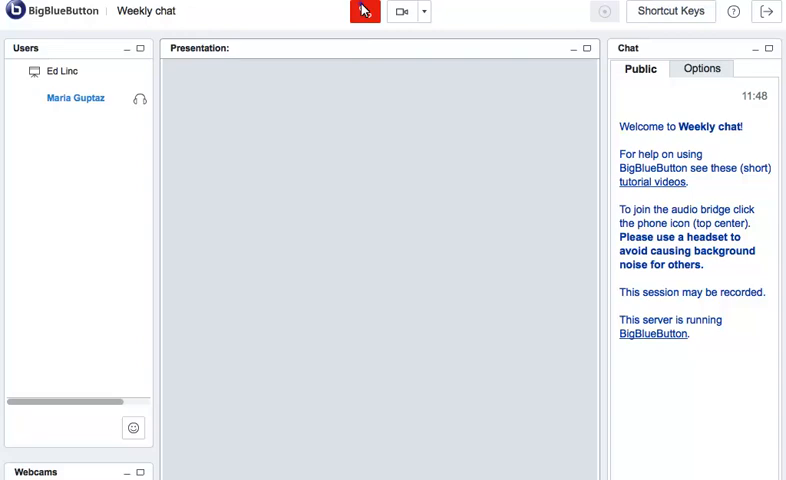
# - Leave listen-only audio and rejoin choosing Microphone instead
pyautogui.click(364, 12)
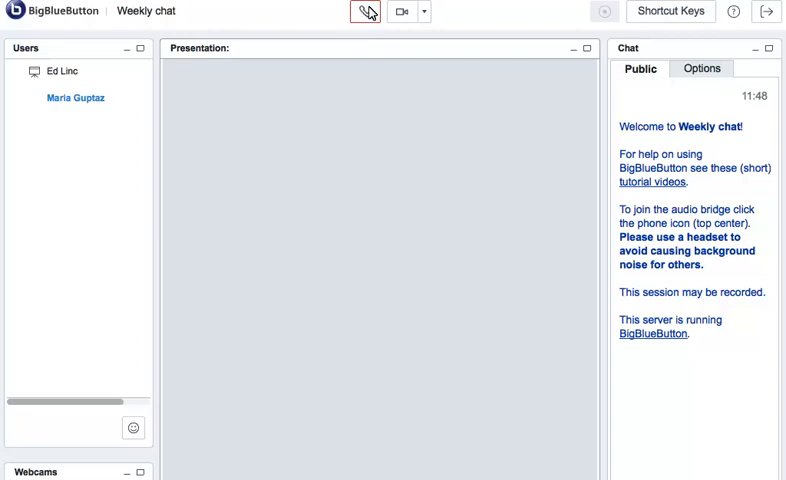
pyautogui.click(364, 12)
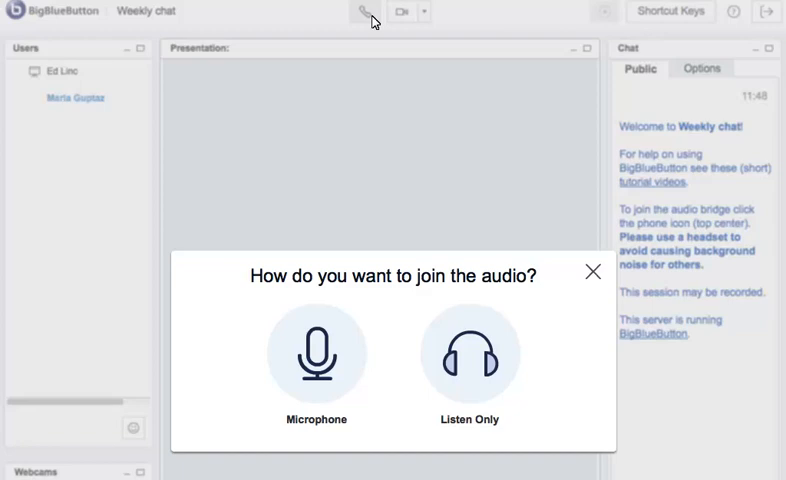
pyautogui.moveTo(324, 136)
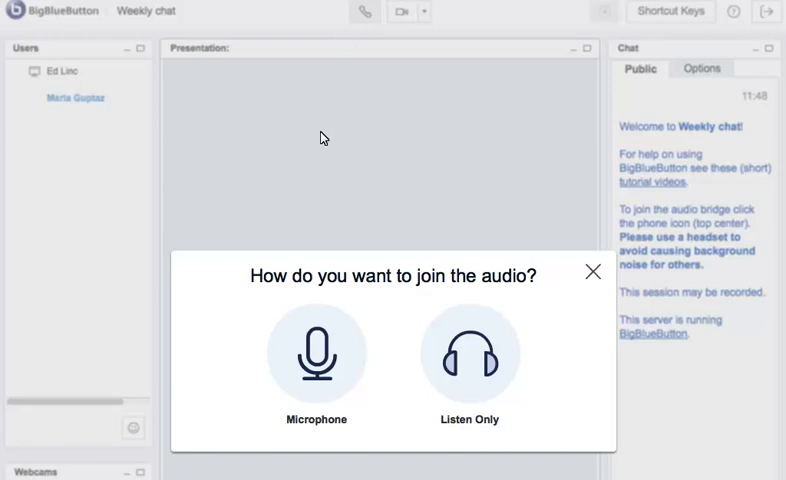
pyautogui.click(316, 352)
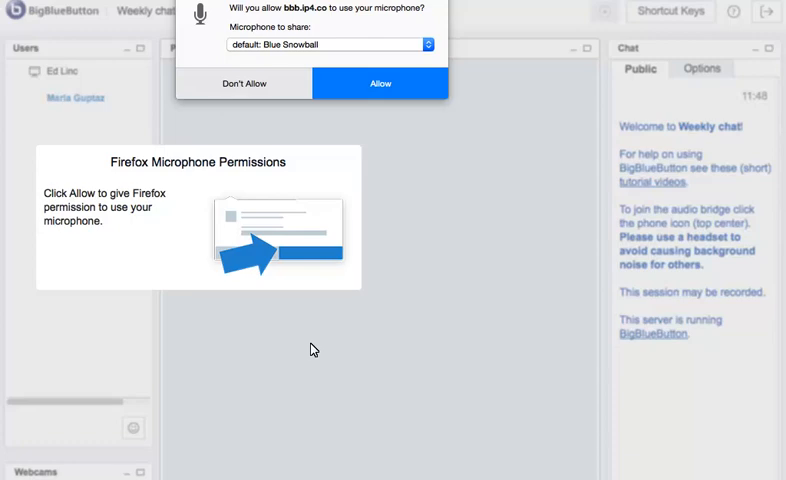
pyautogui.moveTo(364, 260)
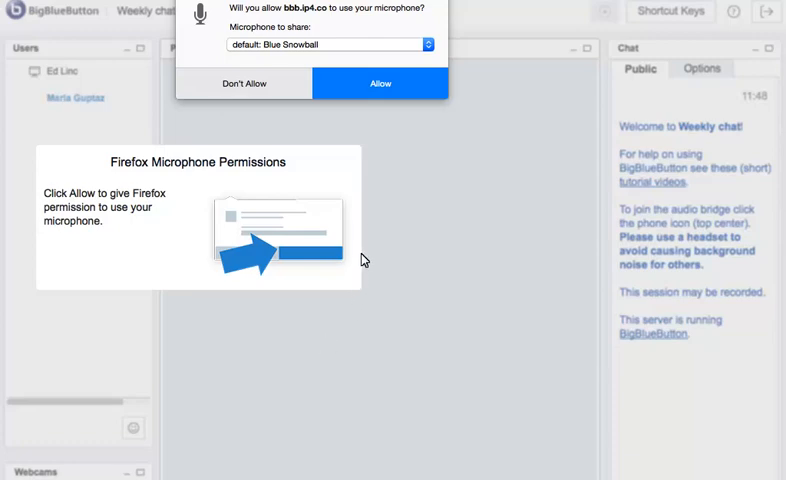
# - Allow Firefox microphone access and confirm the echo test to connect with microphone audio
pyautogui.click(380, 84)
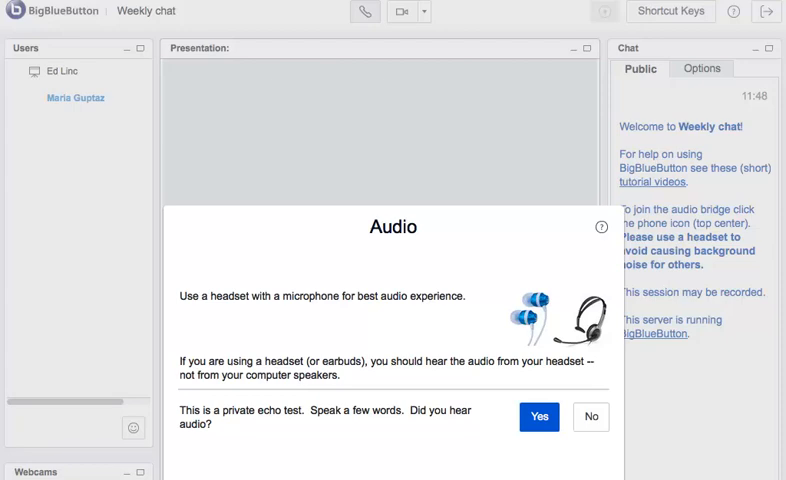
pyautogui.moveTo(374, 80)
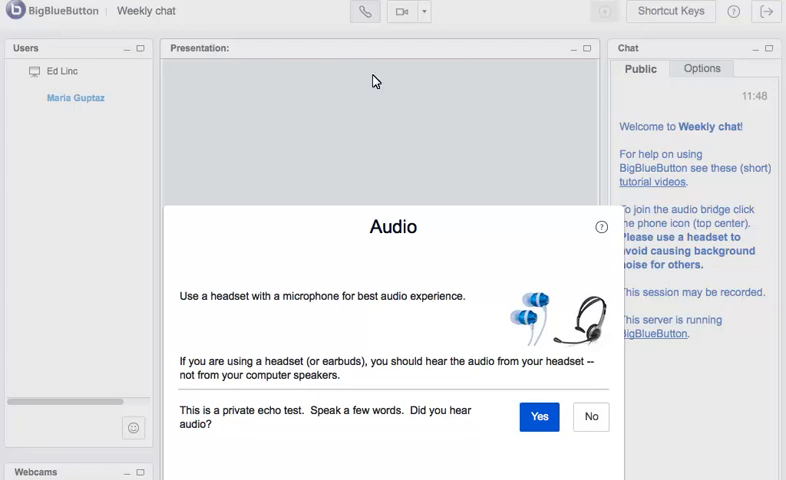
pyautogui.moveTo(456, 108)
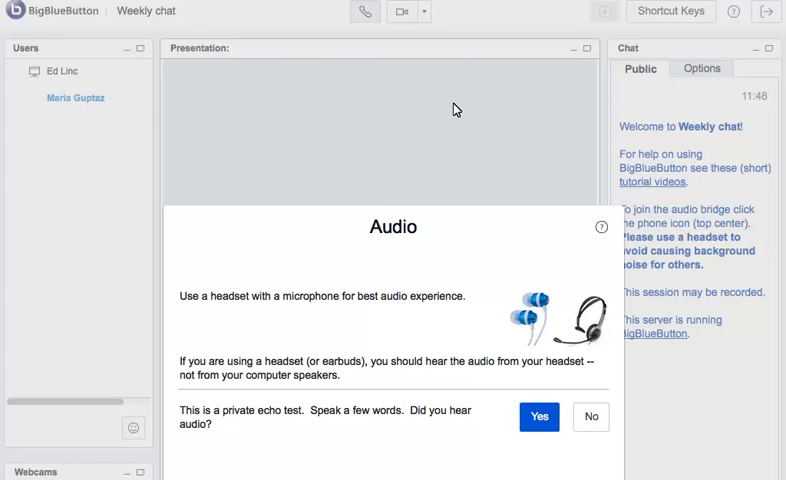
pyautogui.click(538, 416)
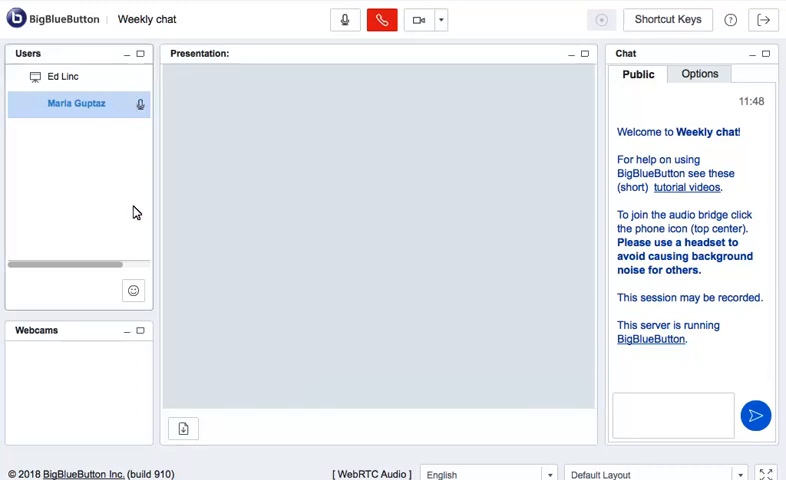
pyautogui.click(132, 292)
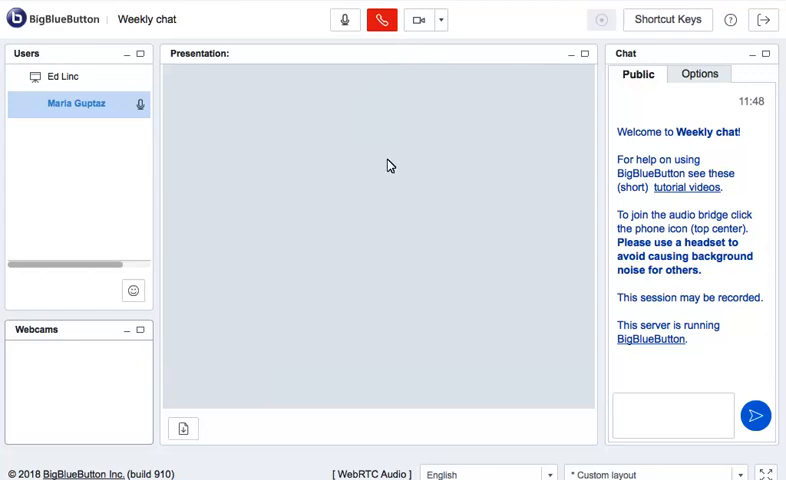
# - Allow Flash camera access and start sharing the webcam with the meeting
pyautogui.click(420, 20)
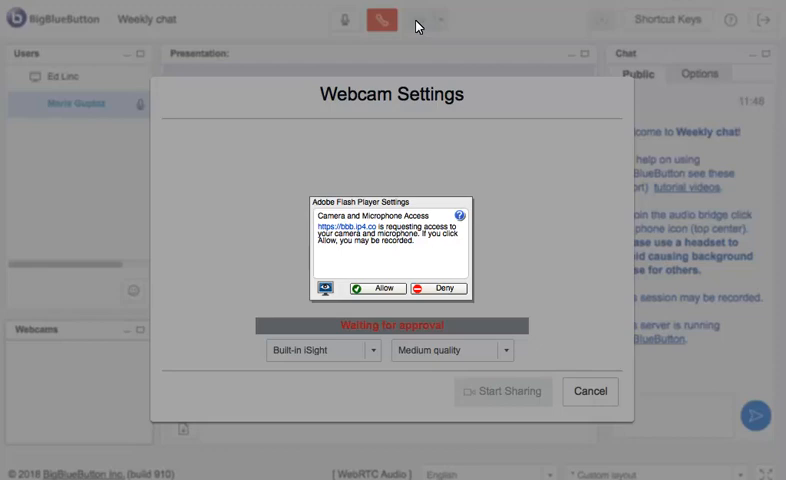
pyautogui.moveTo(380, 204)
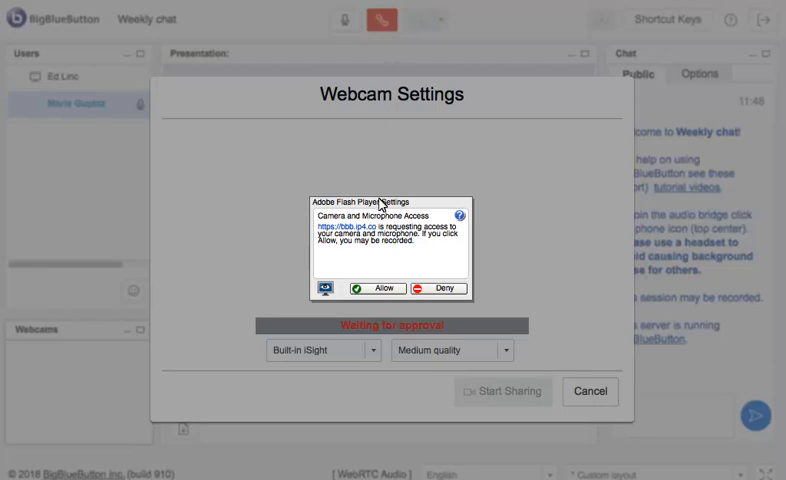
pyautogui.click(380, 288)
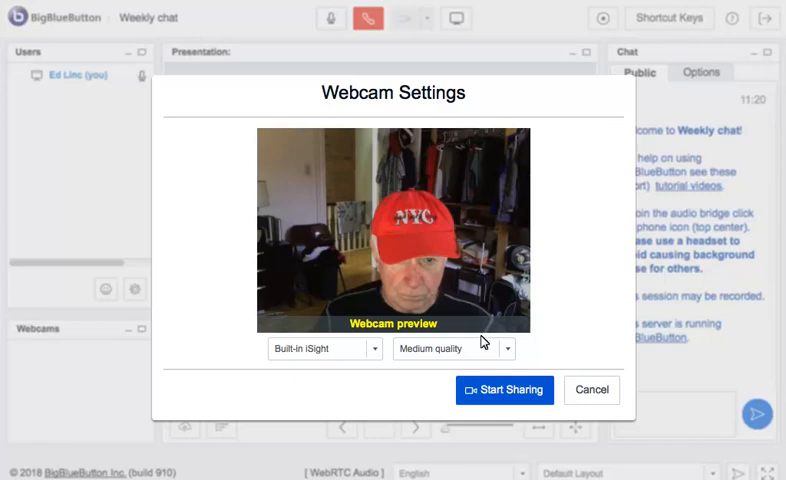
pyautogui.click(504, 388)
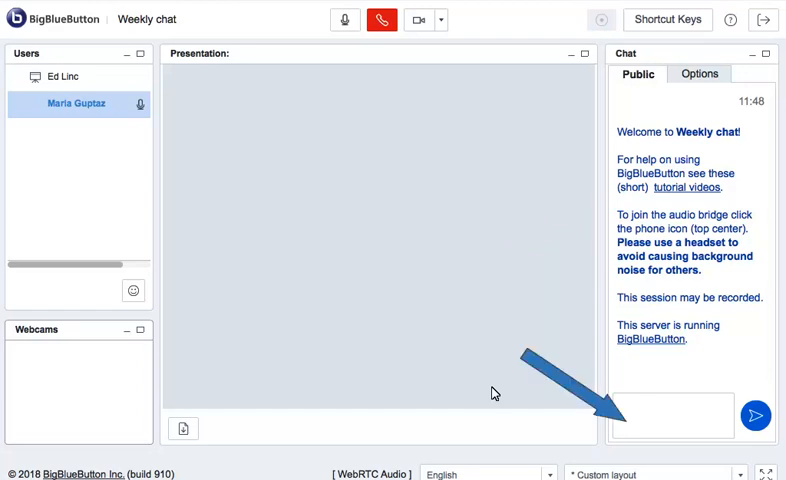
# - Send 'Welcome to the weekly chat' to everyone in the public chat
pyautogui.write('Welcome to the weekly chat')
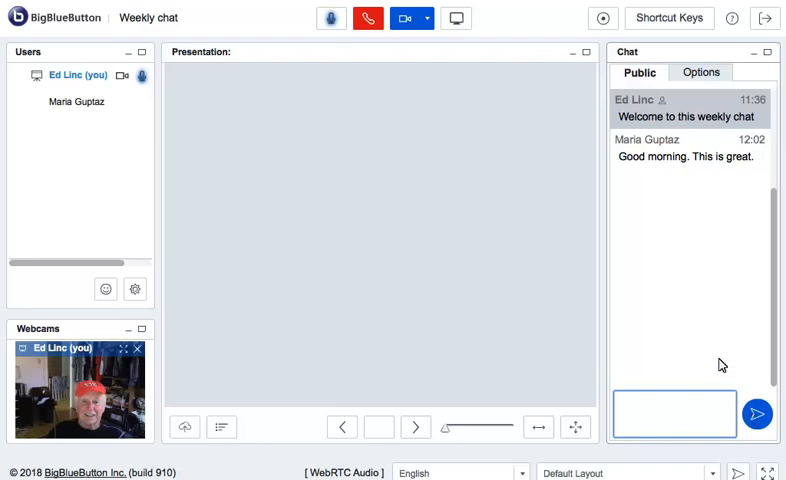
pyautogui.click(700, 72)
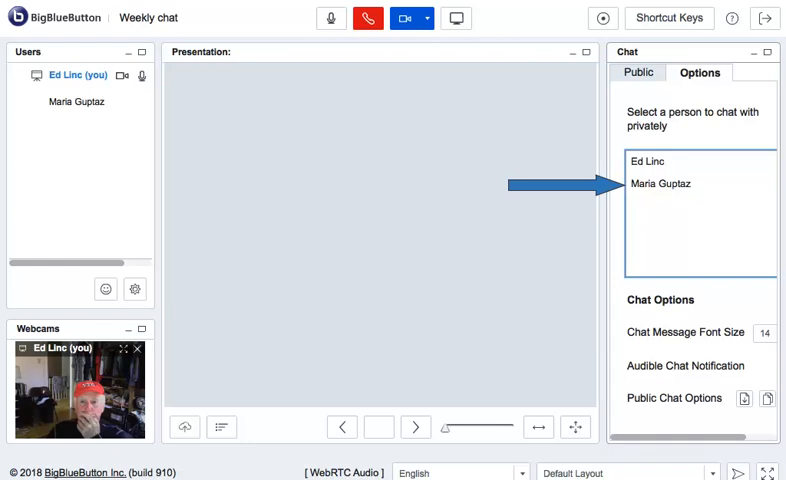
pyautogui.click(660, 184)
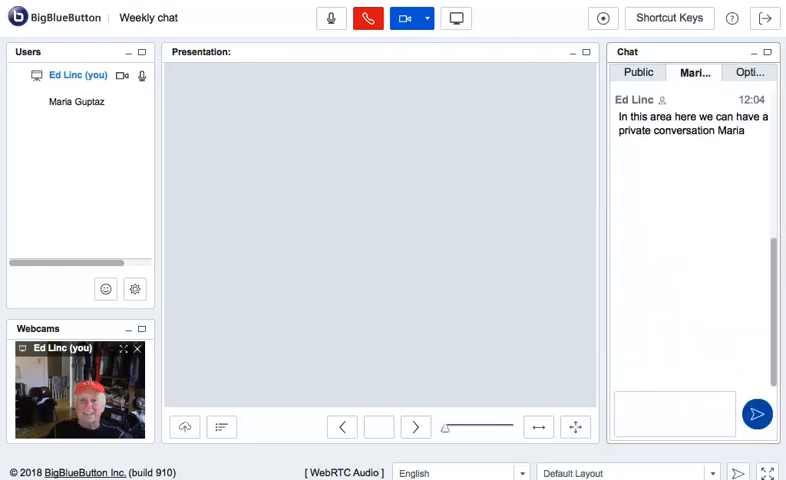